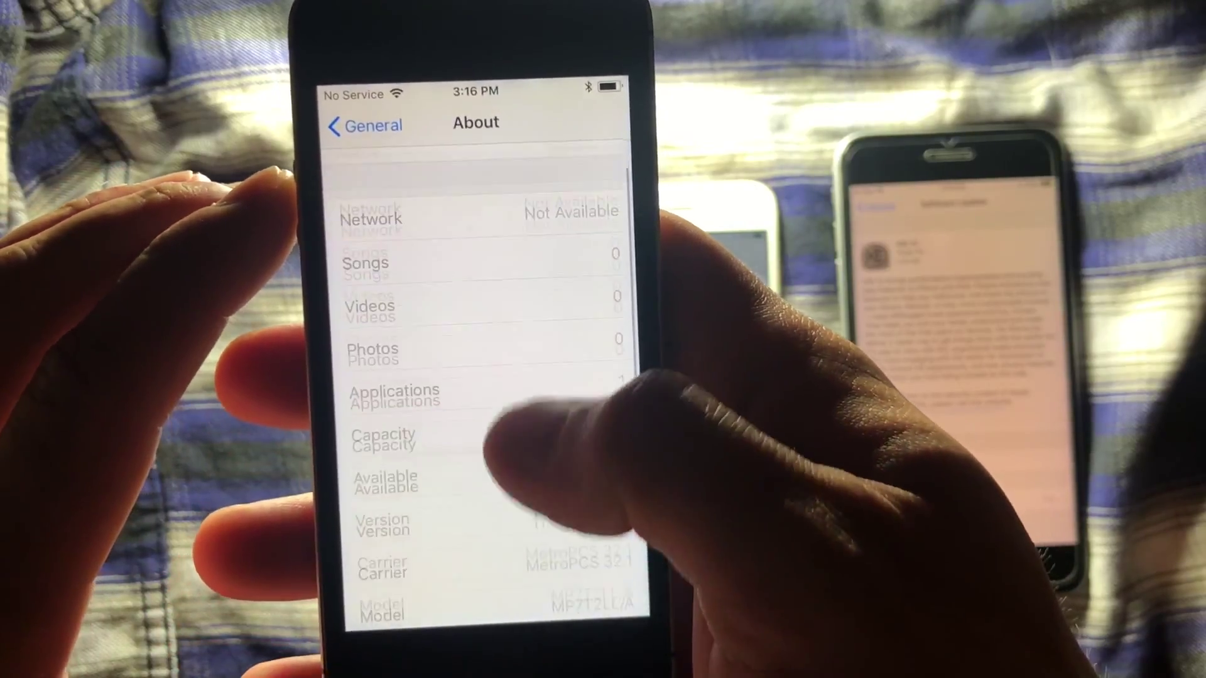
scroll(up, 3)
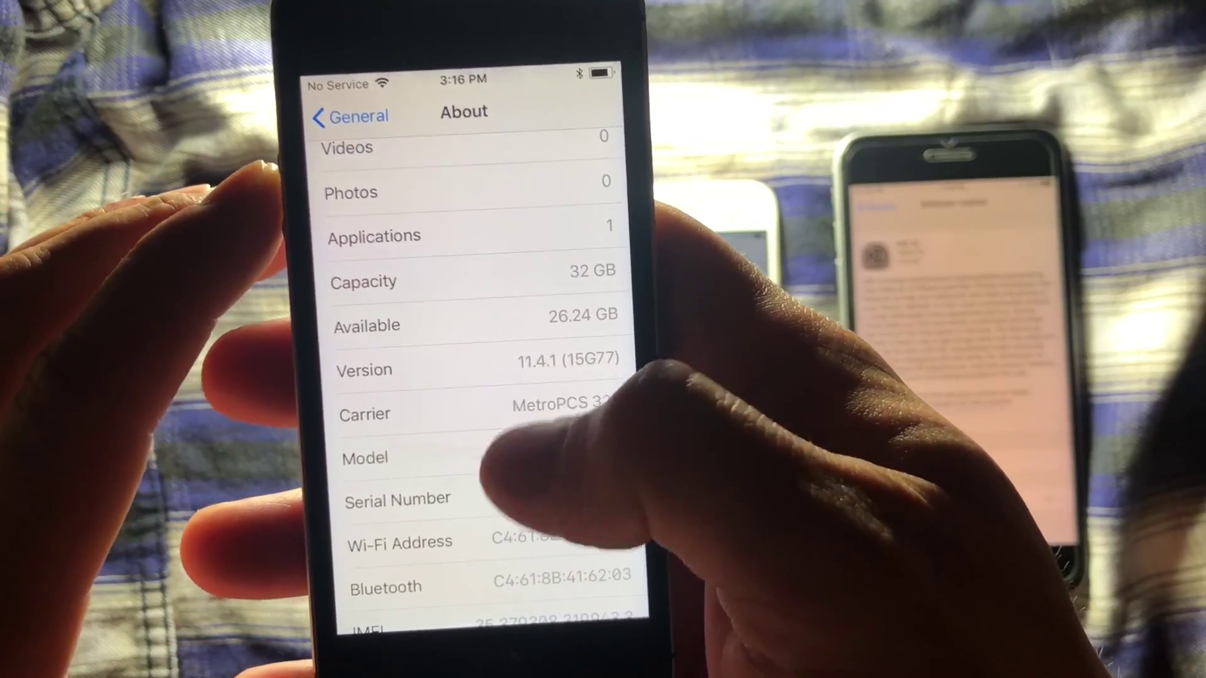